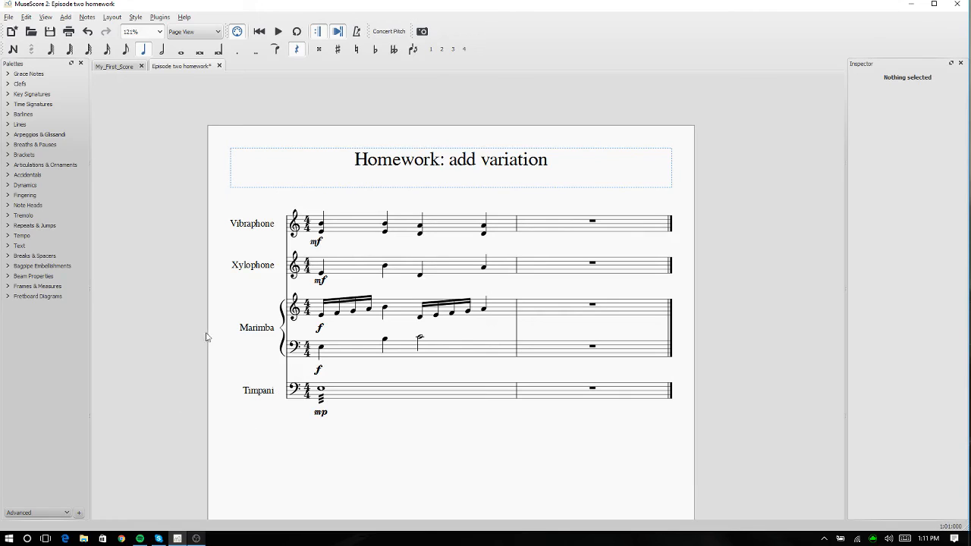
{"action": "mouse_move", "coordinate": [295, 254]}
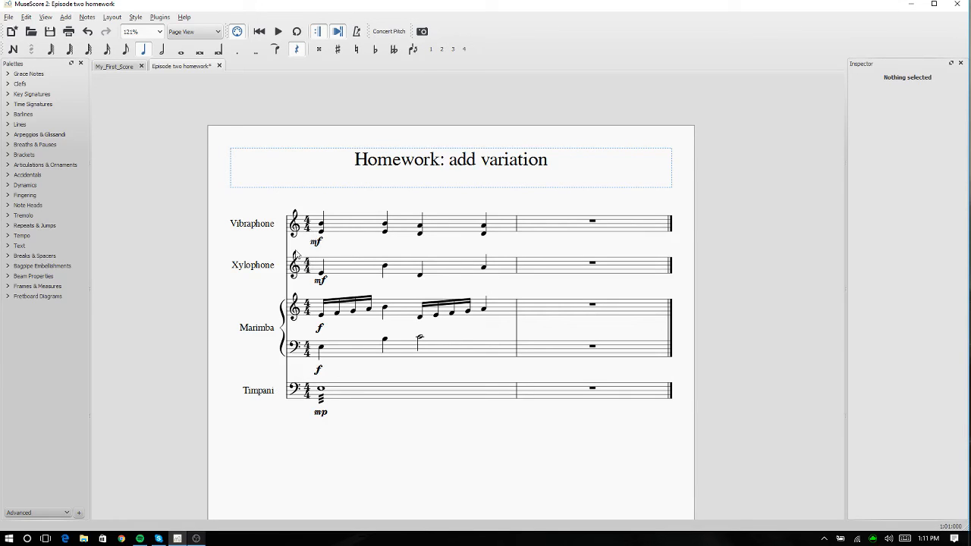
- Select measure 1 on all staves and insert a new empty measure before it
{"action": "left_click", "coordinate": [320, 395]}
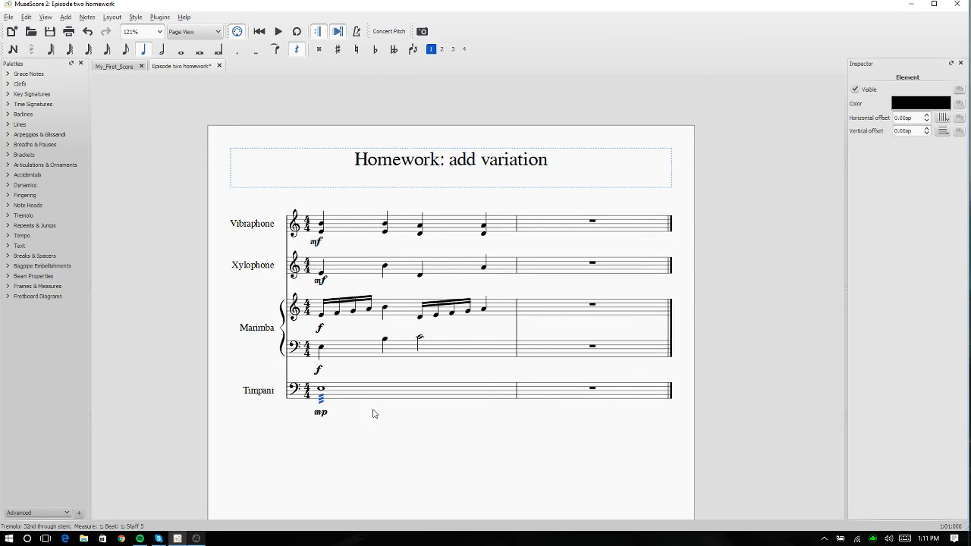
{"action": "left_click", "coordinate": [321, 313]}
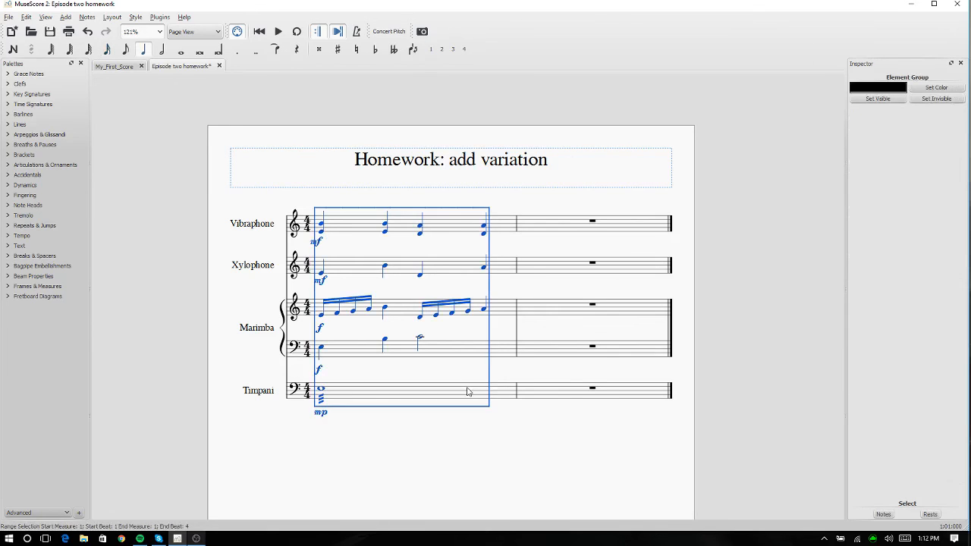
{"action": "key", "text": "Delete"}
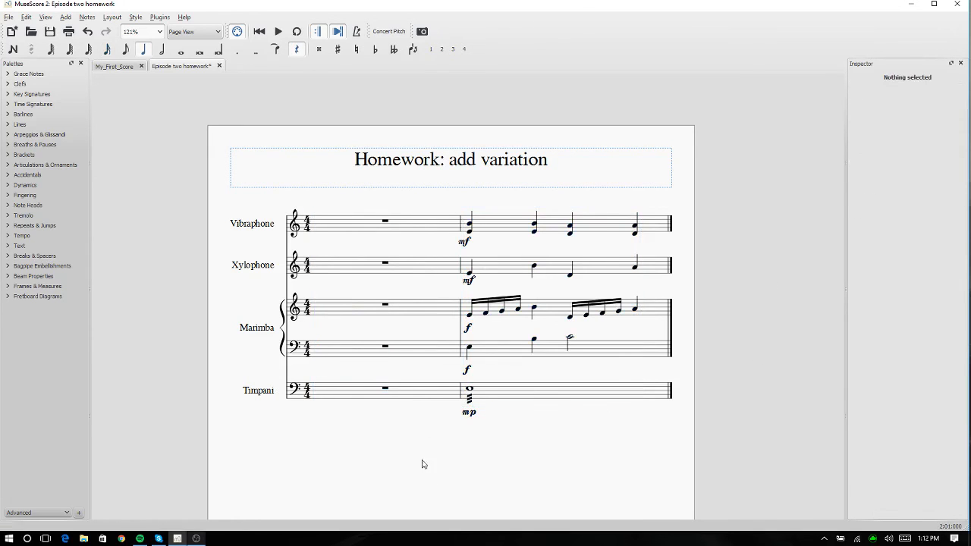
{"action": "left_click", "coordinate": [385, 220]}
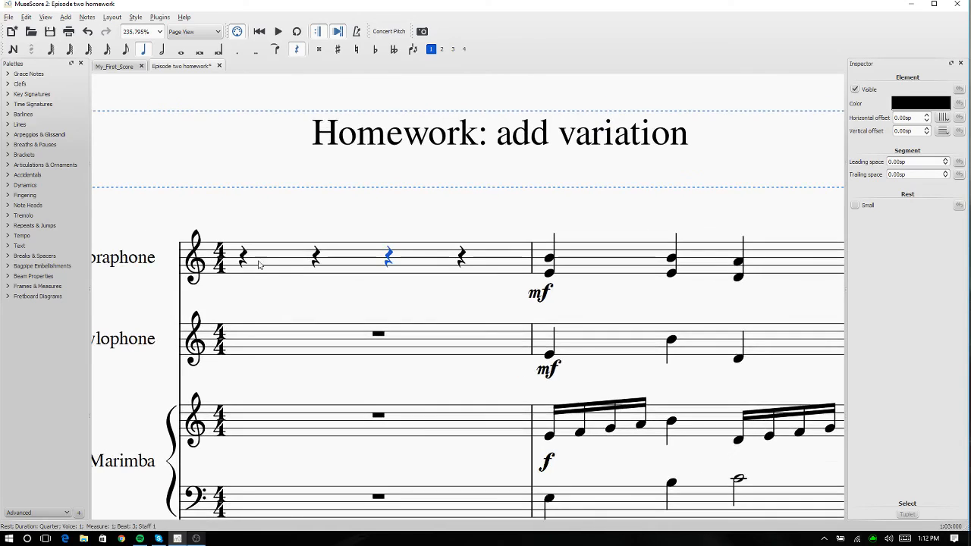
- Enter quarter-note chords for Vibraphone and four quarter notes for Xylophone in measure 1
{"action": "left_click", "coordinate": [242, 256]}
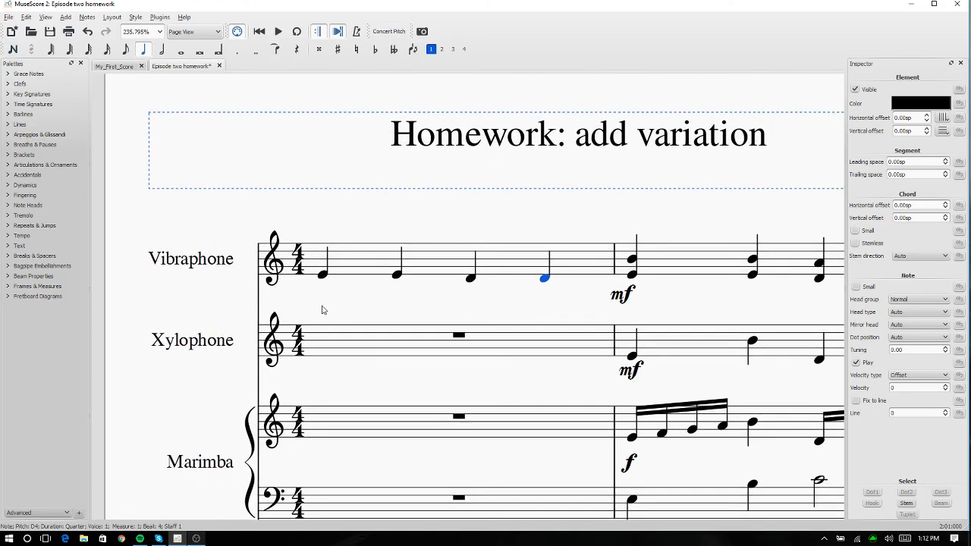
{"action": "left_click", "coordinate": [322, 275]}
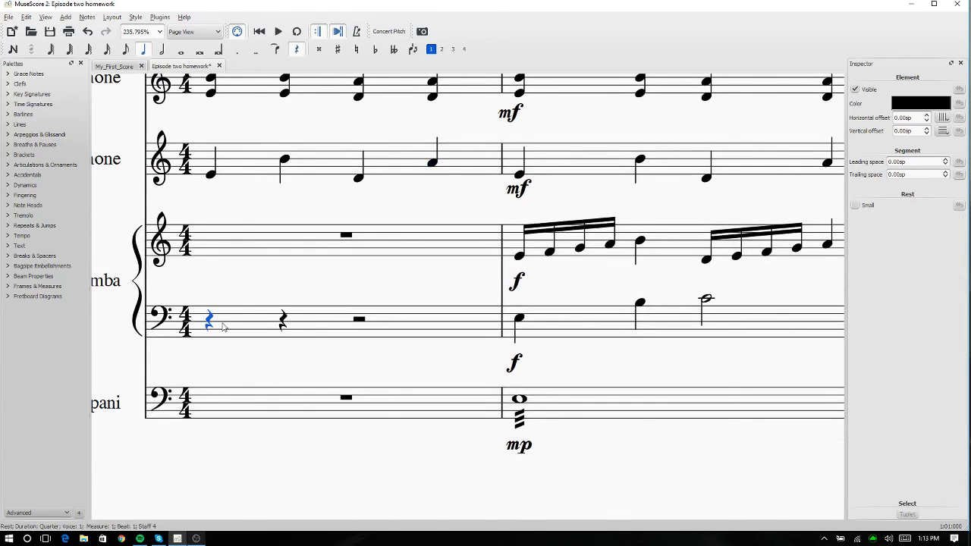
{"action": "mouse_move", "coordinate": [225, 341]}
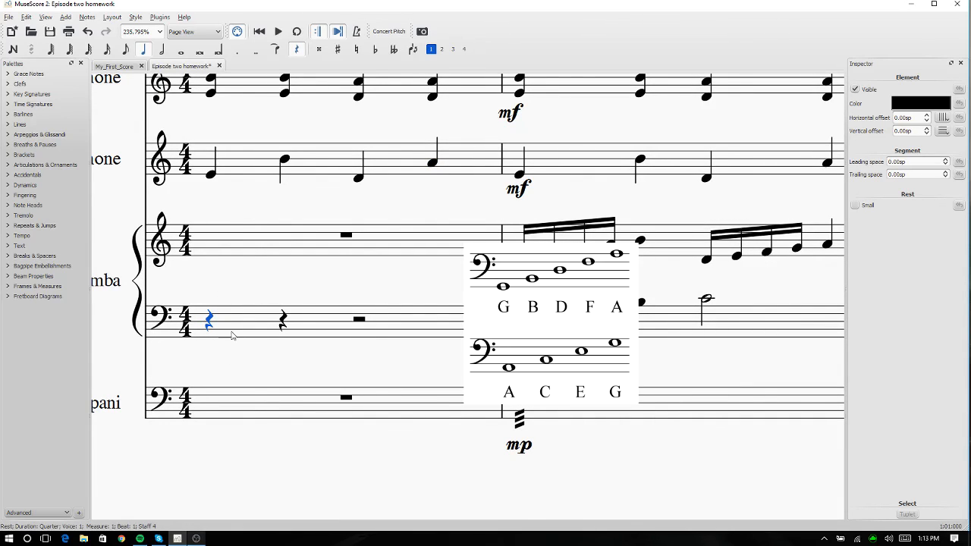
{"action": "mouse_move", "coordinate": [239, 339]}
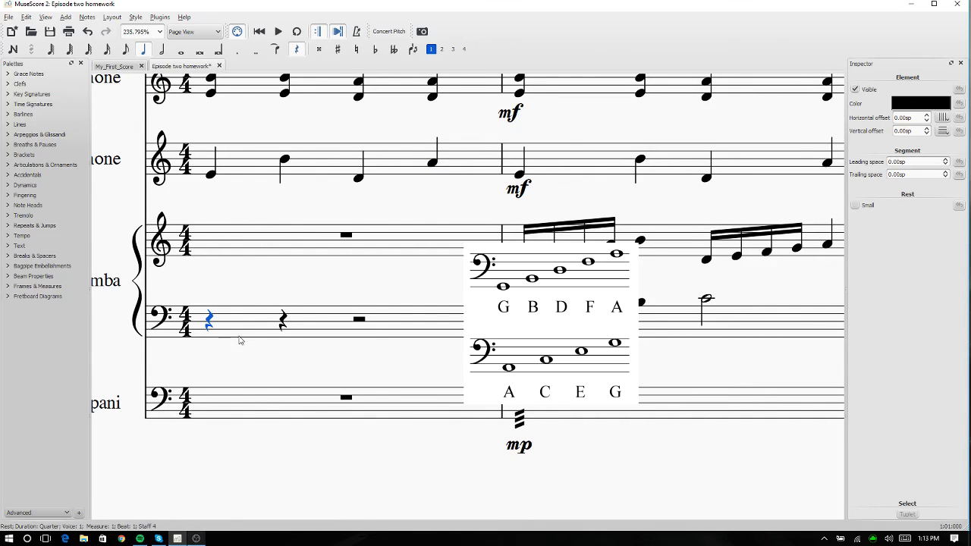
{"action": "mouse_move", "coordinate": [274, 349]}
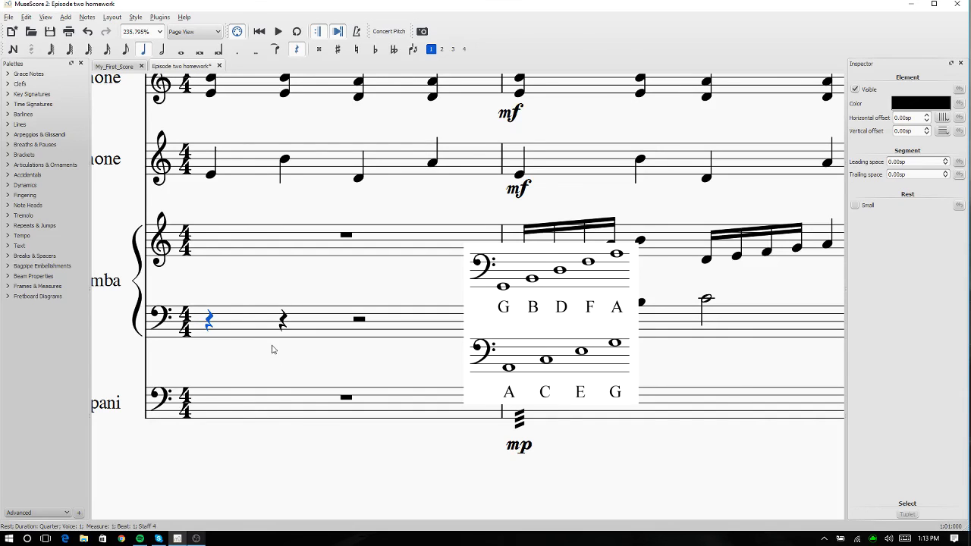
{"action": "mouse_move", "coordinate": [254, 324]}
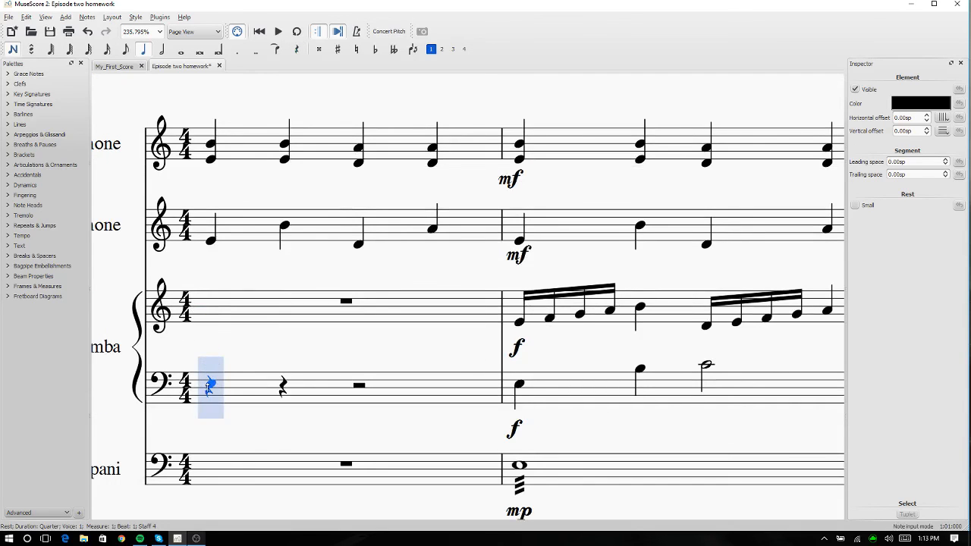
- Enter the Marimba bass staff's quarter and half notes in measure 1, copying measure 2
{"action": "left_click", "coordinate": [284, 370]}
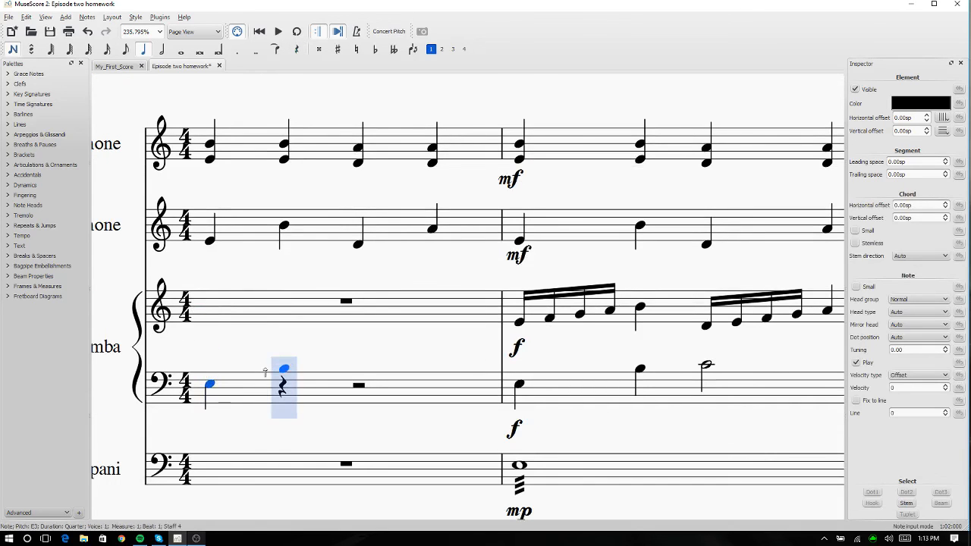
{"action": "key", "text": "Right"}
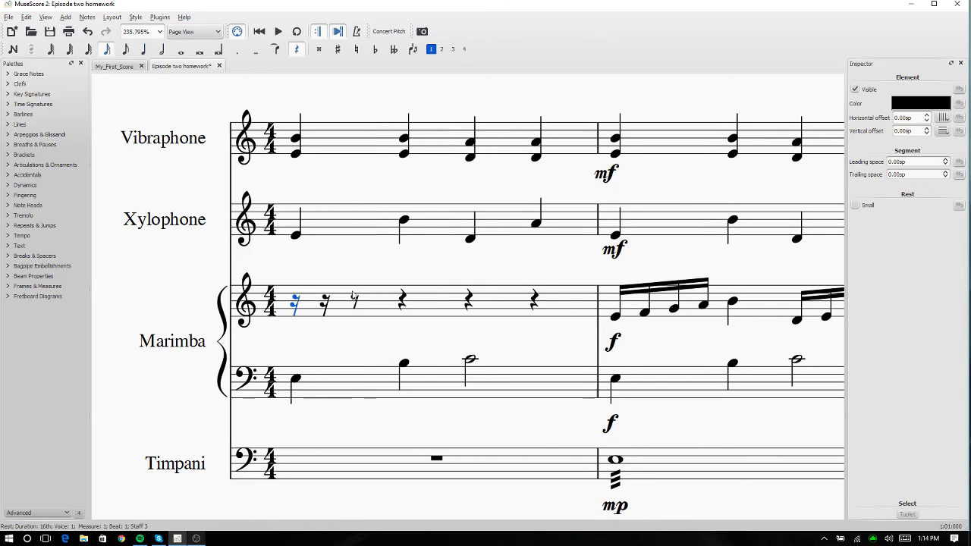
- Open Marimba treble measure 1 with four sixteenth notes followed by a quarter note
{"action": "left_click", "coordinate": [353, 298]}
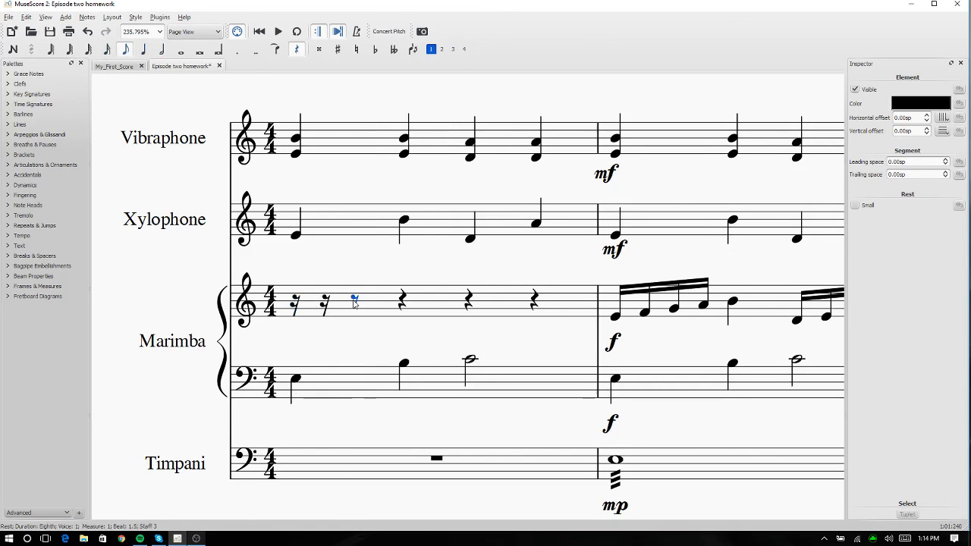
{"action": "left_click", "coordinate": [356, 355]}
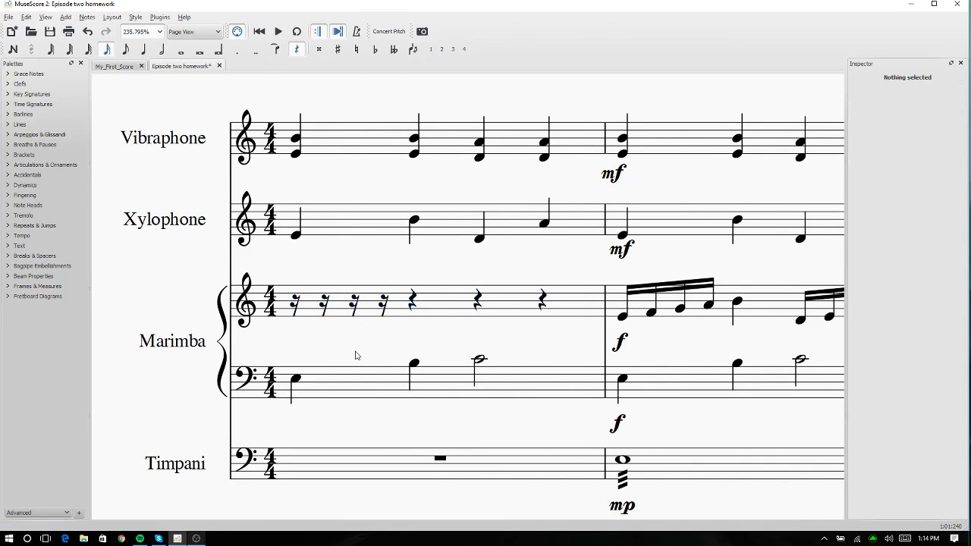
{"action": "mouse_move", "coordinate": [321, 321]}
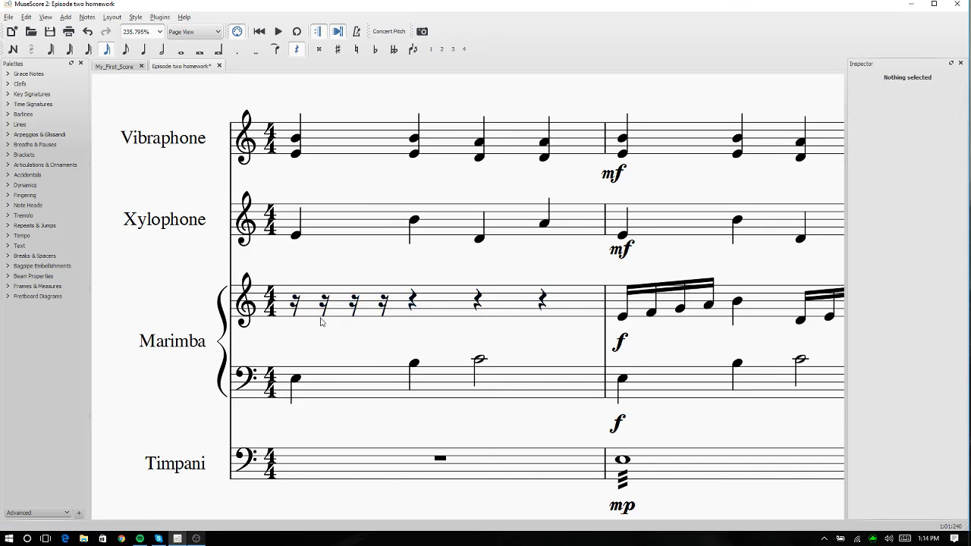
{"action": "mouse_move", "coordinate": [308, 324]}
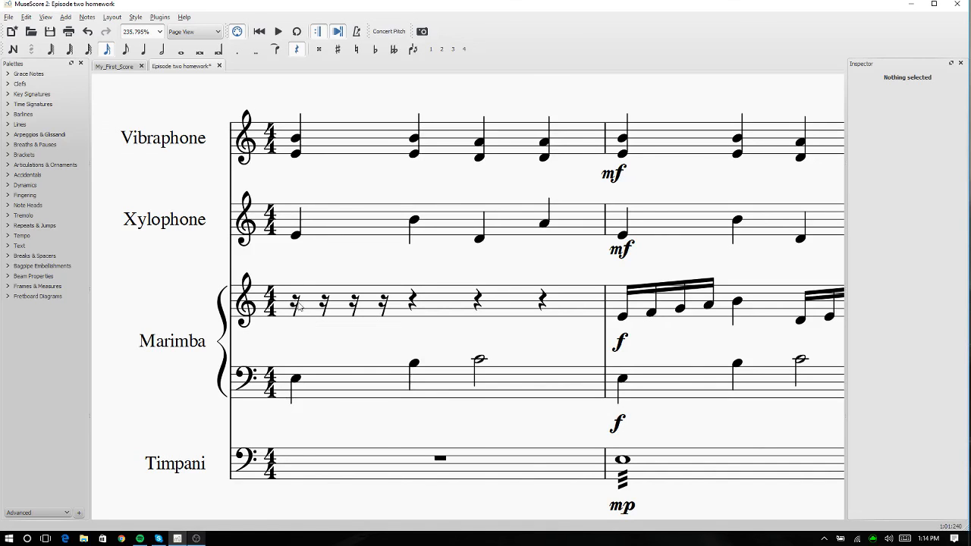
{"action": "left_click", "coordinate": [295, 302]}
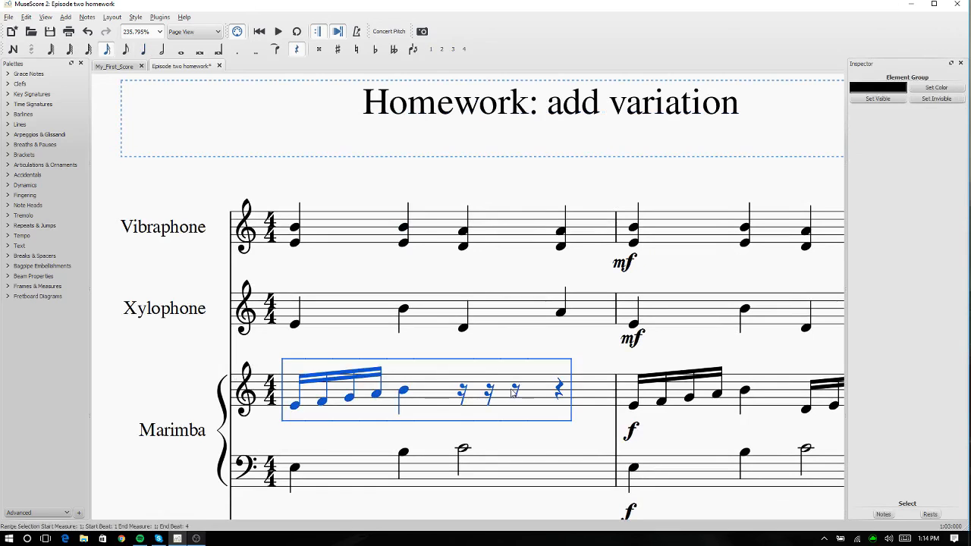
- Add the second group of four sixteenths and a closing quarter note to Marimba treble measure 1
{"action": "left_click", "coordinate": [461, 392]}
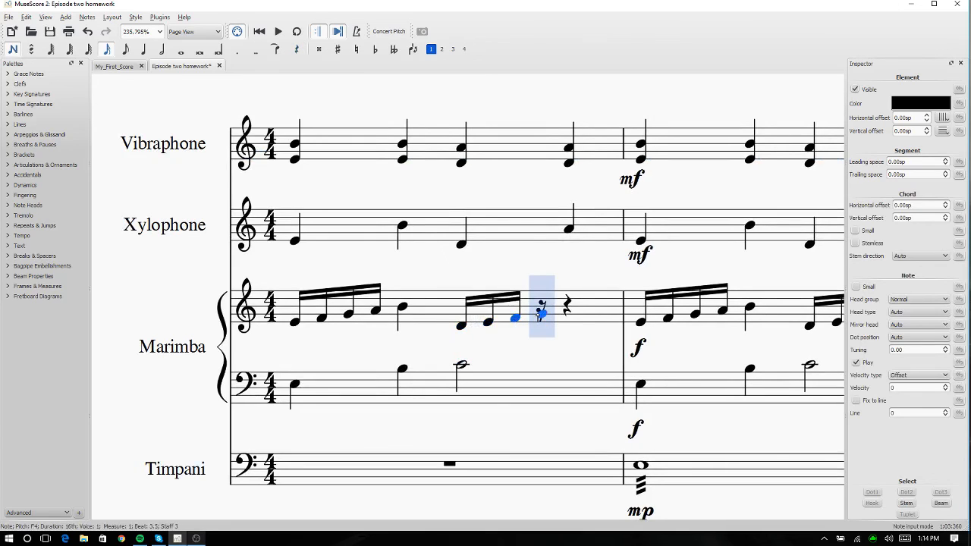
{"action": "key", "text": "Right"}
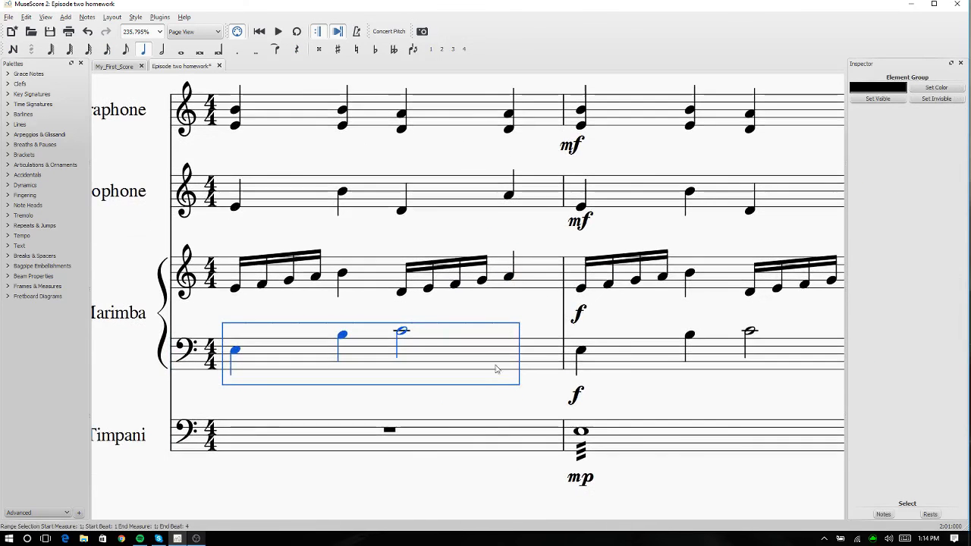
{"action": "left_click", "coordinate": [508, 381]}
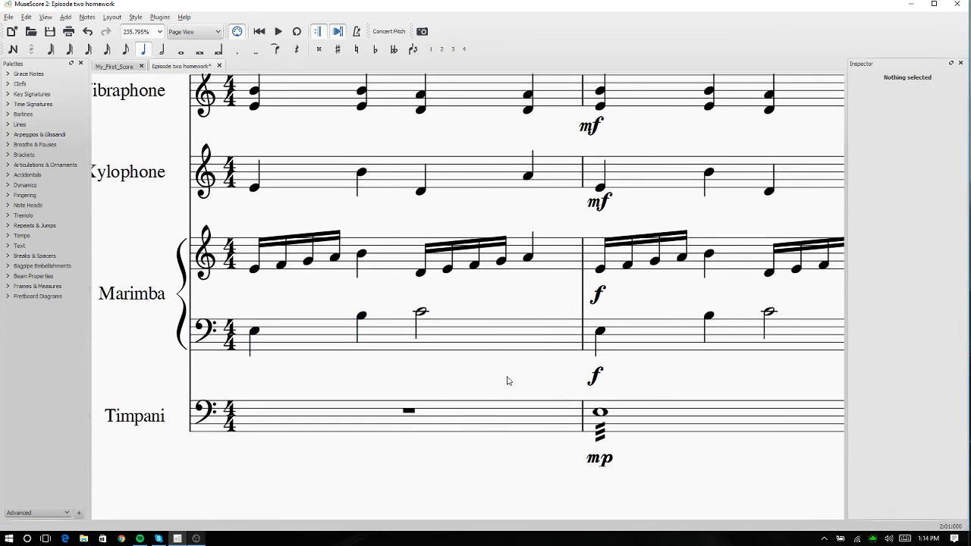
{"action": "scroll", "scroll_direction": "down", "scroll_amount": 3}
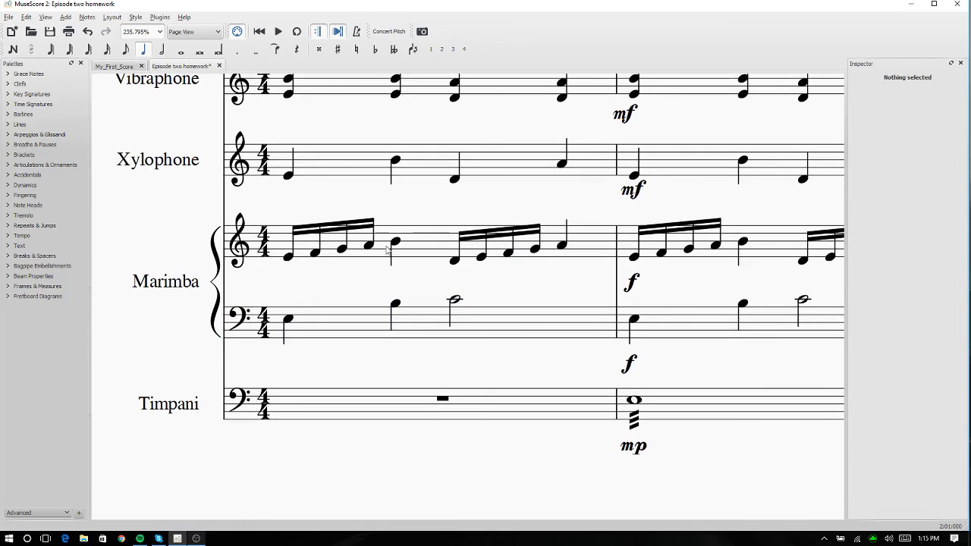
{"action": "mouse_move", "coordinate": [531, 295]}
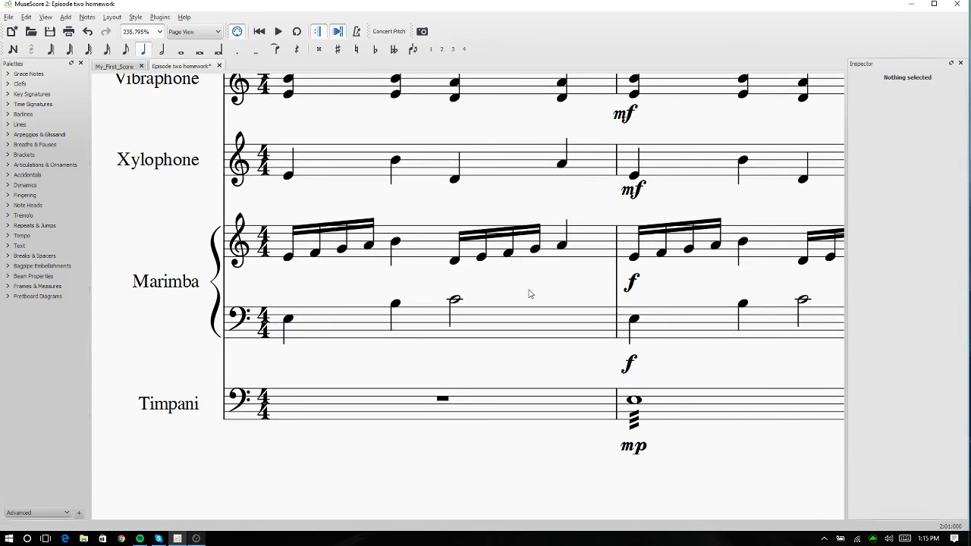
{"action": "mouse_move", "coordinate": [578, 292]}
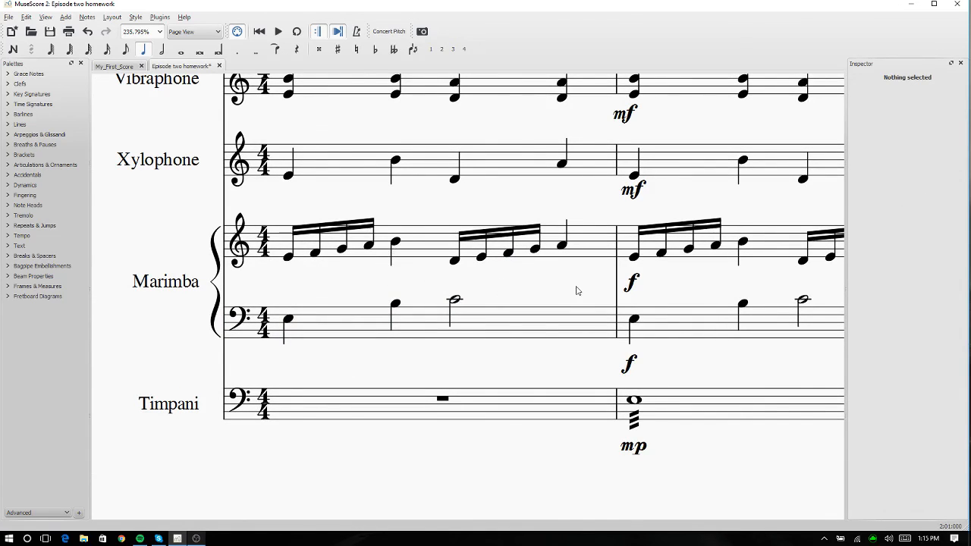
{"action": "mouse_move", "coordinate": [501, 283]}
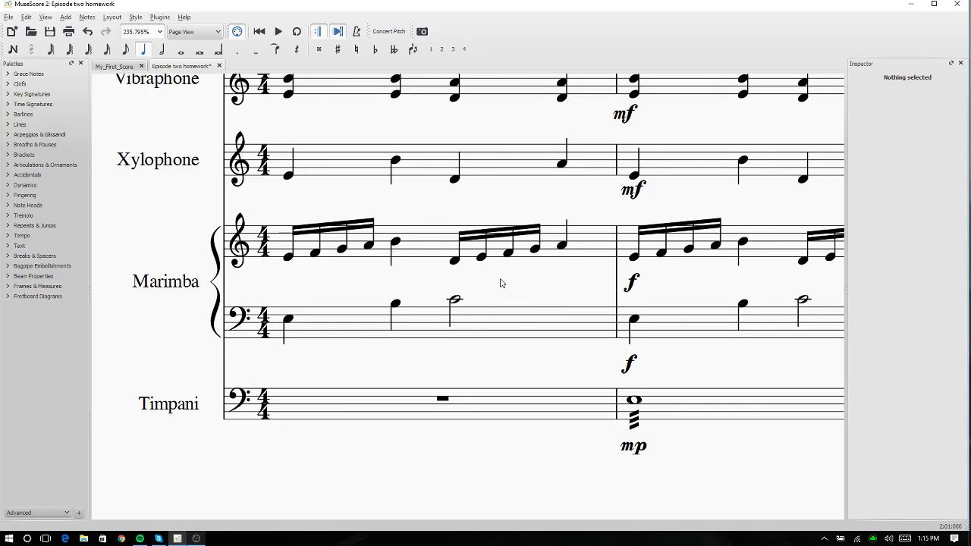
{"action": "mouse_move", "coordinate": [573, 296]}
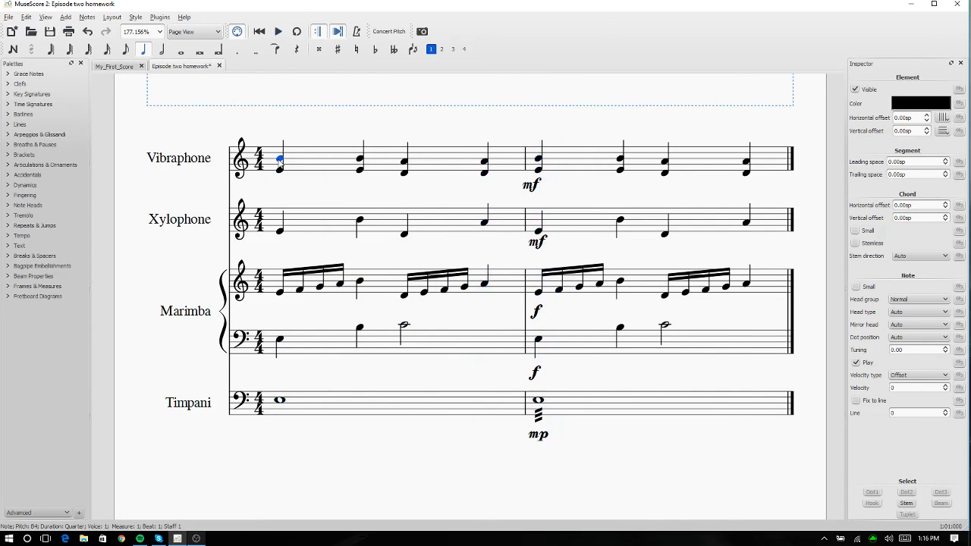
{"action": "mouse_move", "coordinate": [308, 357]}
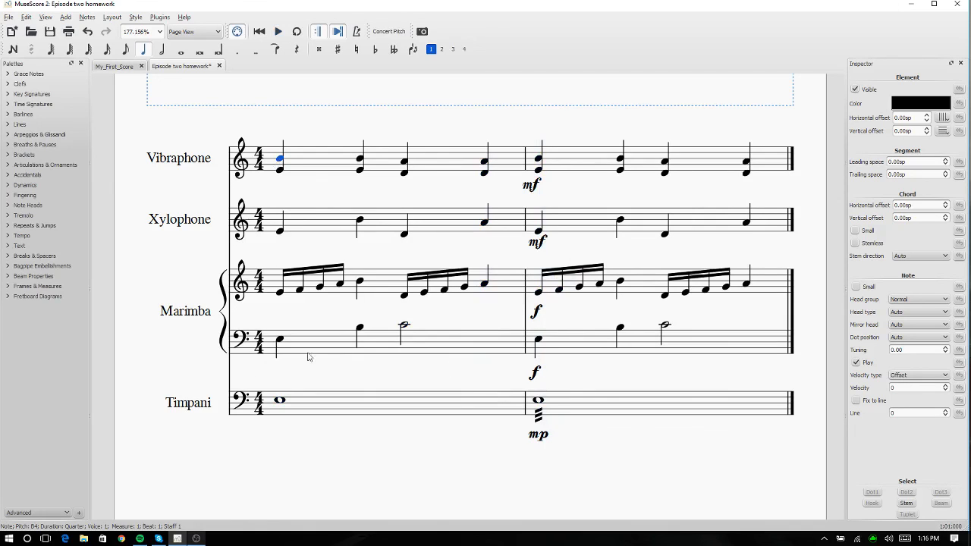
{"action": "mouse_move", "coordinate": [518, 213]}
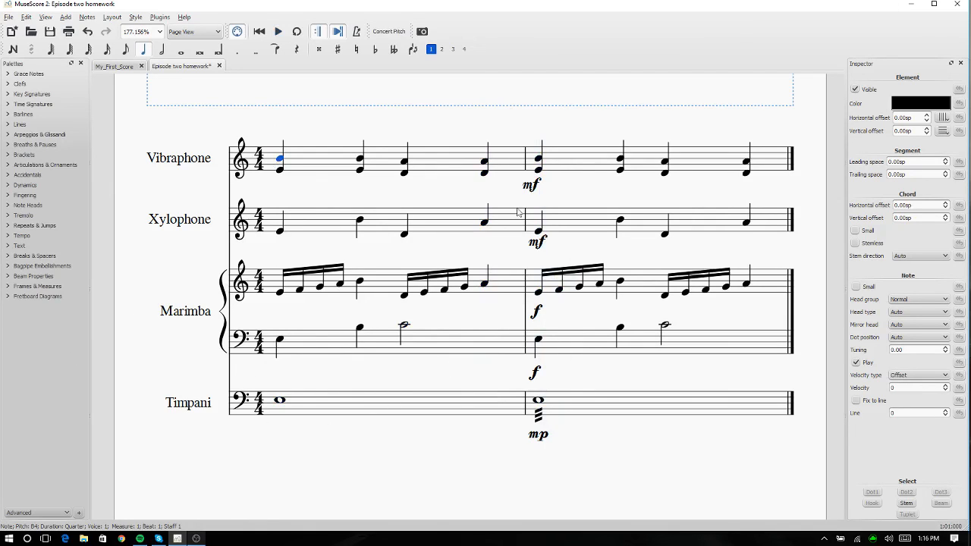
- Replace the barline between measures 1 and 2 with a double barline on all staves
{"action": "left_click", "coordinate": [20, 124]}
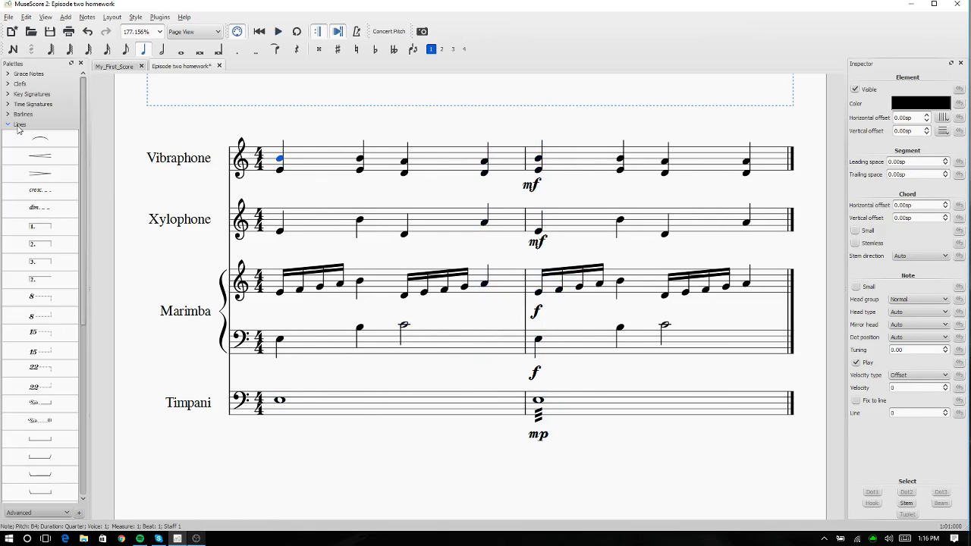
{"action": "left_click", "coordinate": [23, 114]}
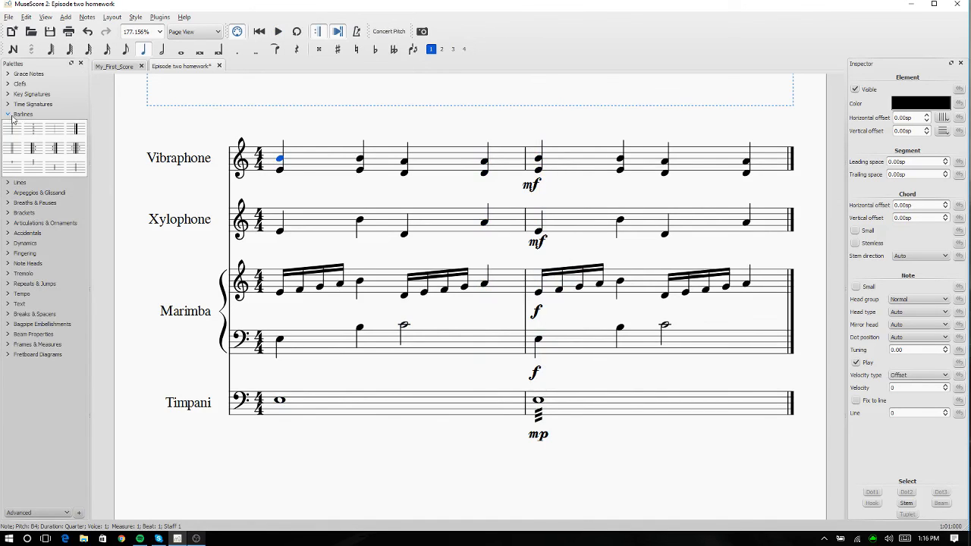
{"action": "left_click", "coordinate": [333, 159]}
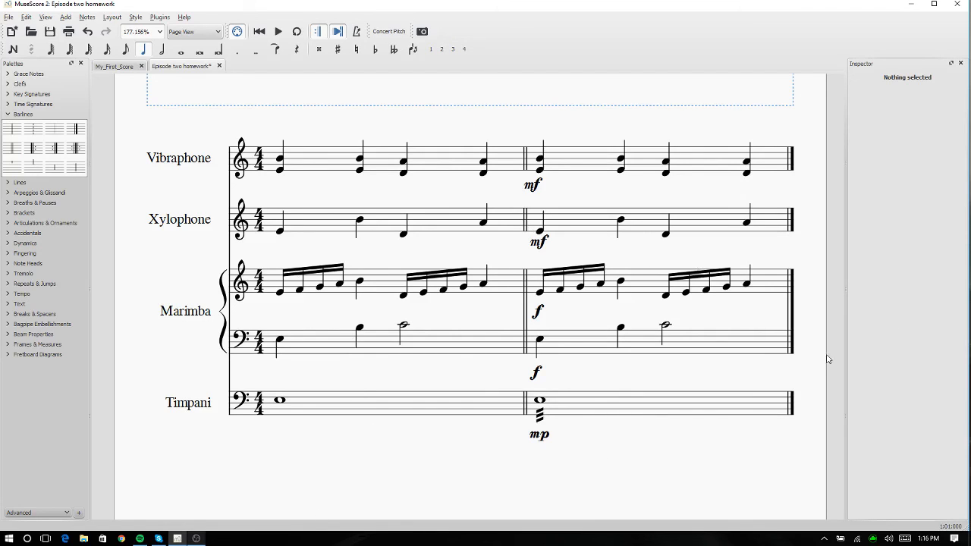
{"action": "mouse_move", "coordinate": [386, 403]}
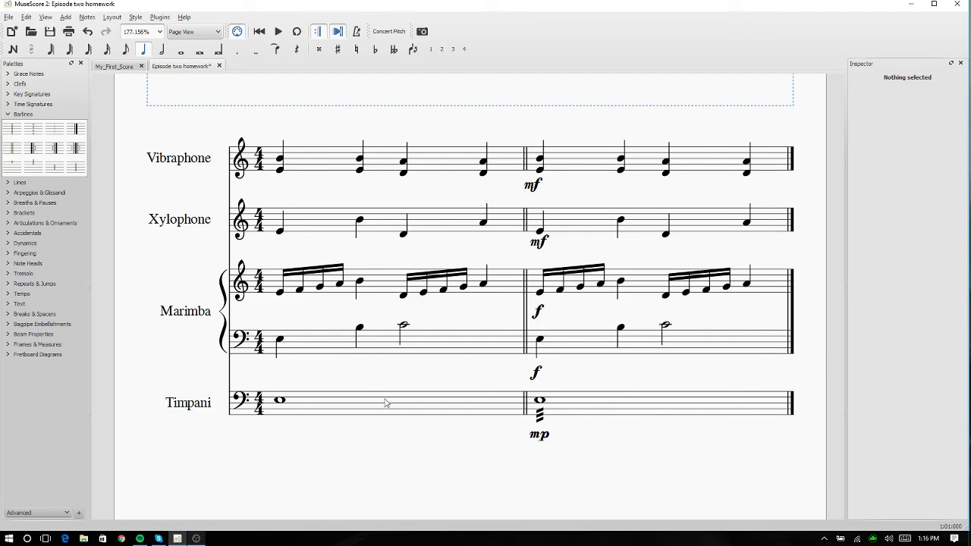
{"action": "mouse_move", "coordinate": [528, 205]}
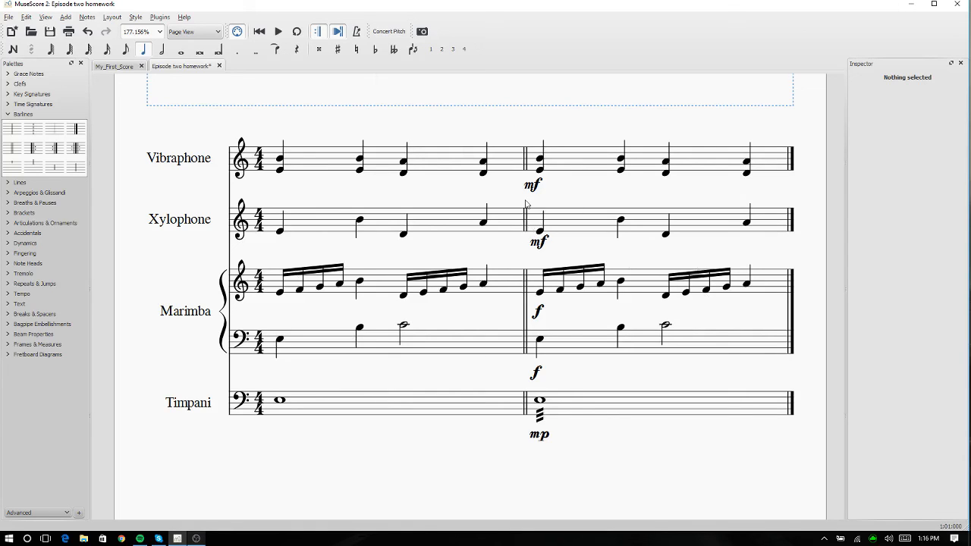
{"action": "left_click", "coordinate": [533, 184]}
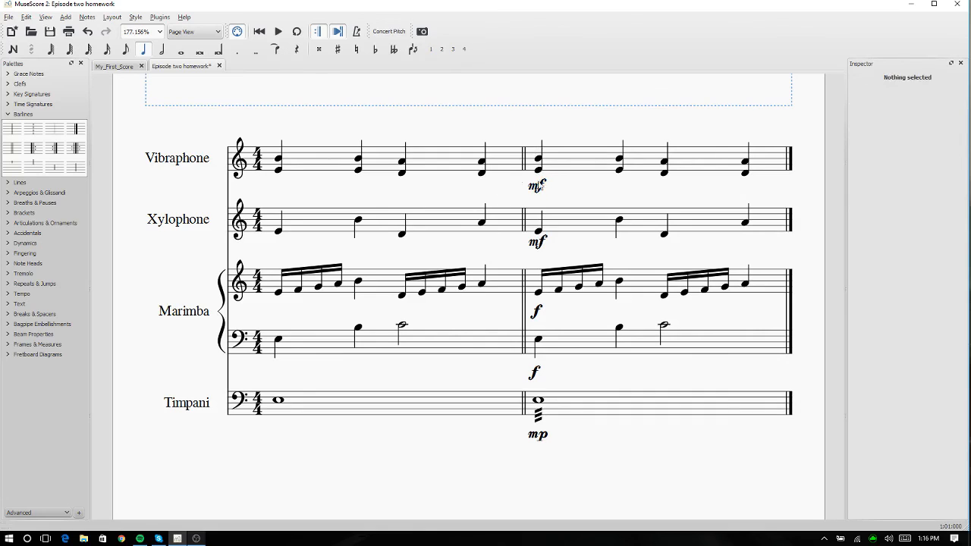
- Place mf on Vibraphone, f on Xylophone and Marimba, and mp on Timpani in measure 1
{"action": "scroll", "scroll_direction": "down", "scroll_amount": 3}
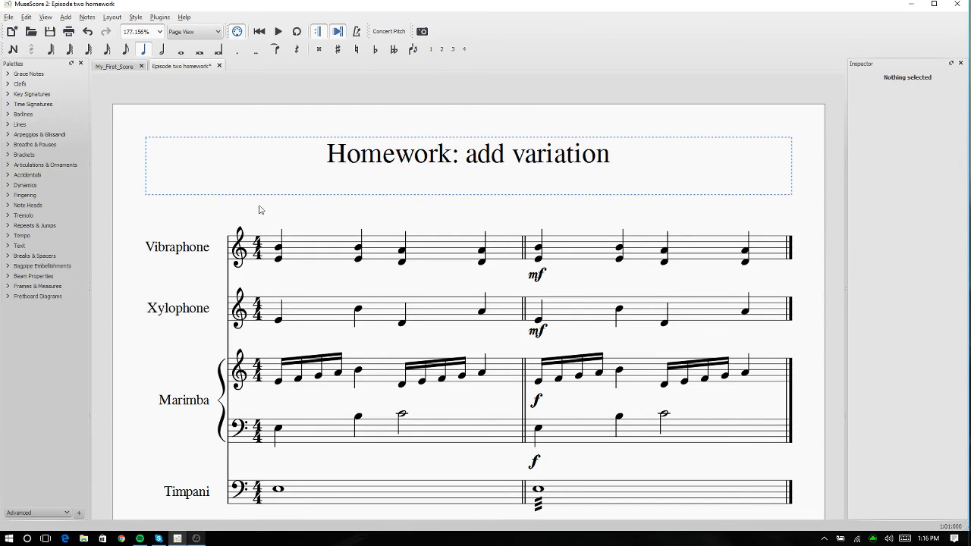
{"action": "scroll", "scroll_direction": "up", "scroll_amount": 3}
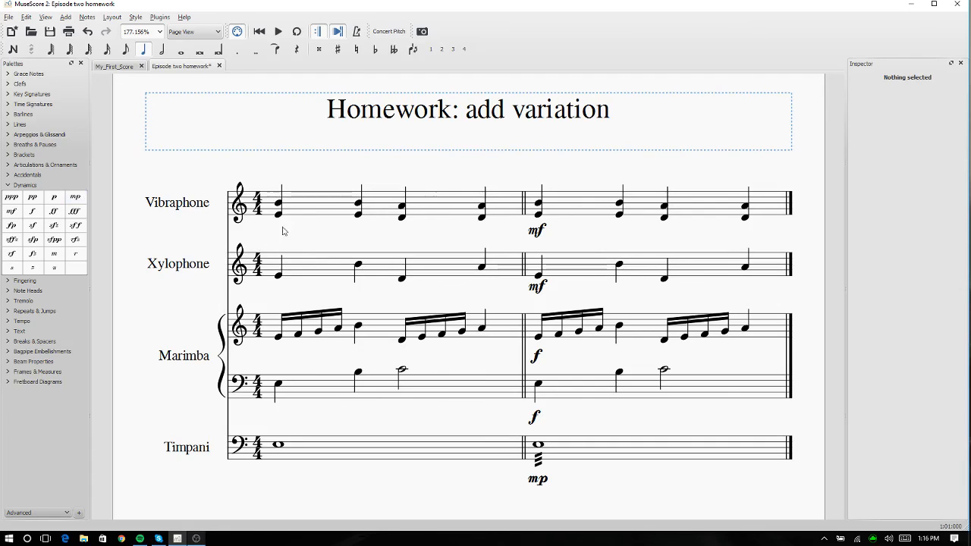
{"action": "mouse_move", "coordinate": [380, 223]}
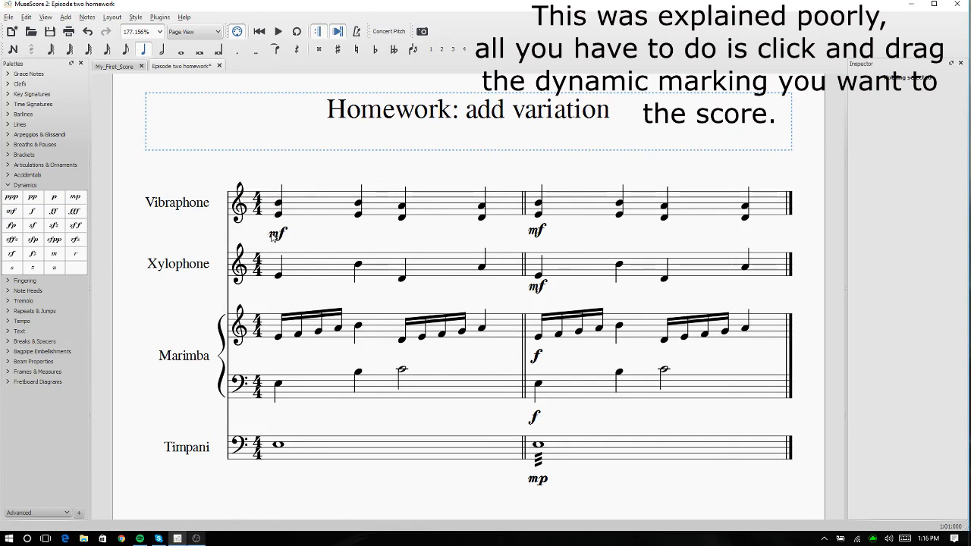
{"action": "left_click", "coordinate": [277, 276]}
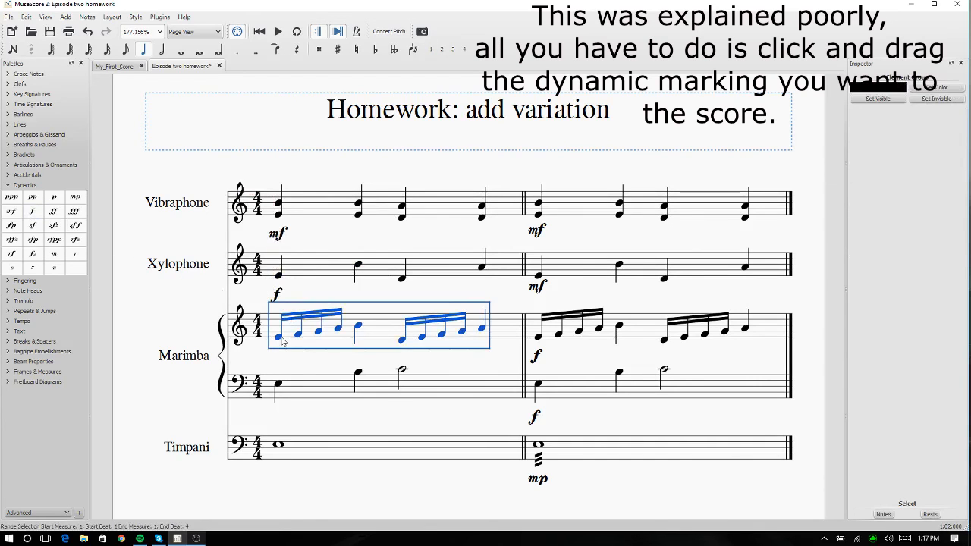
{"action": "left_click", "coordinate": [278, 336]}
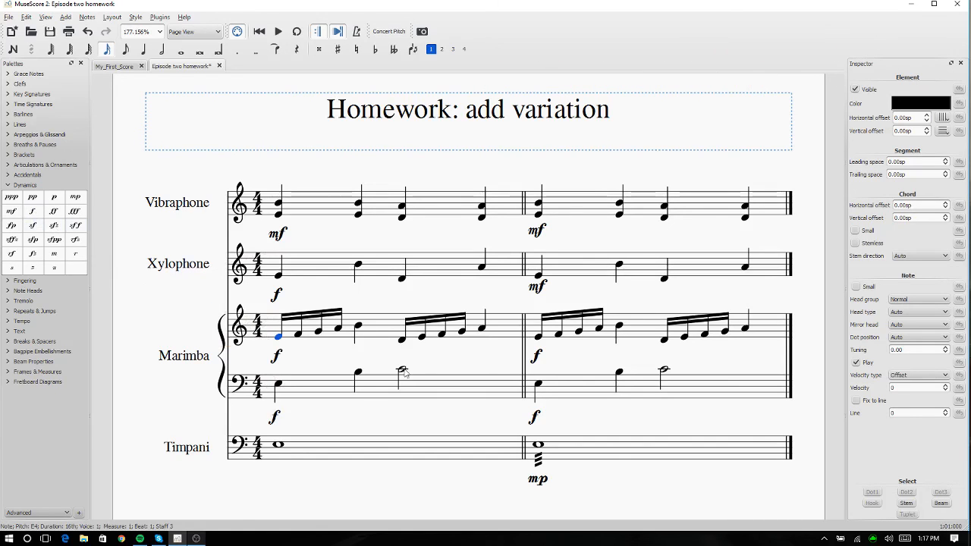
{"action": "left_click", "coordinate": [279, 445]}
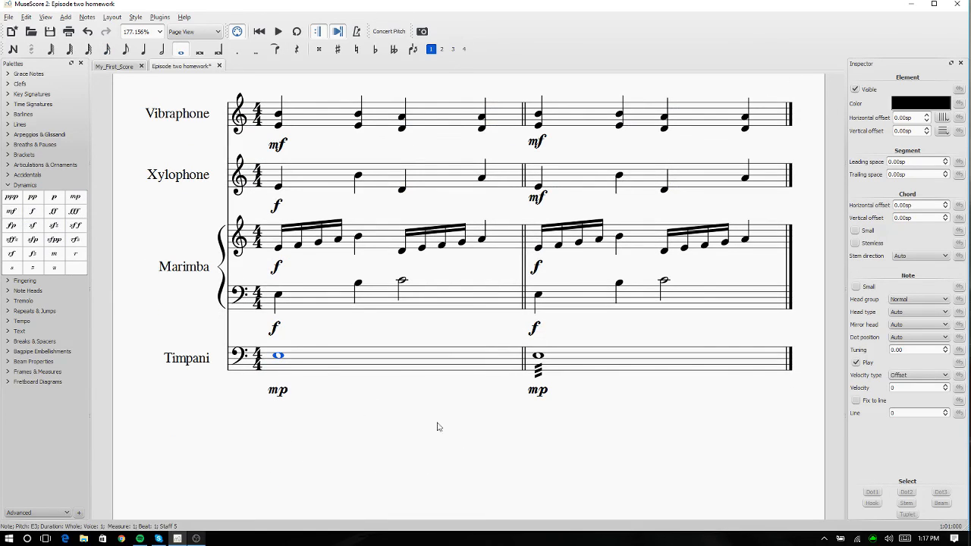
{"action": "mouse_move", "coordinate": [276, 418]}
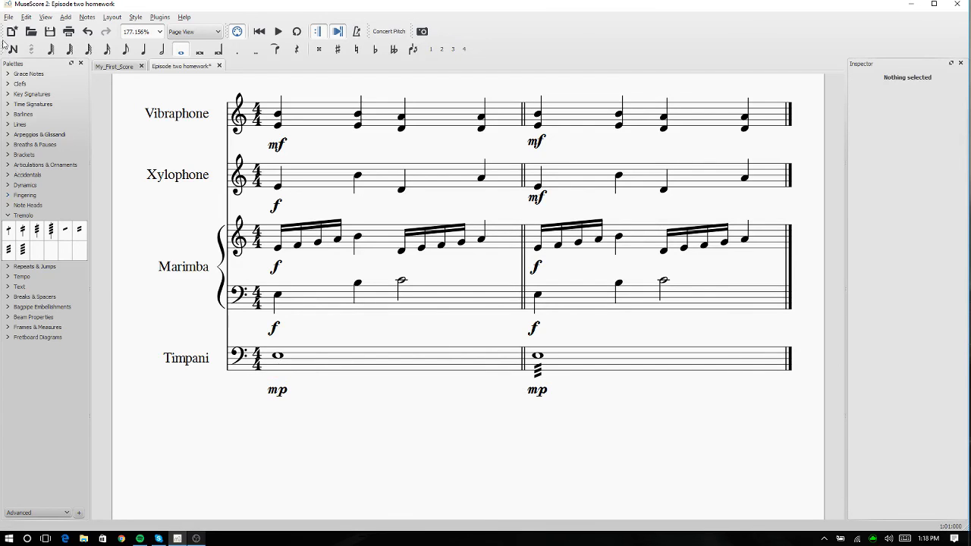
{"action": "mouse_move", "coordinate": [46, 248]}
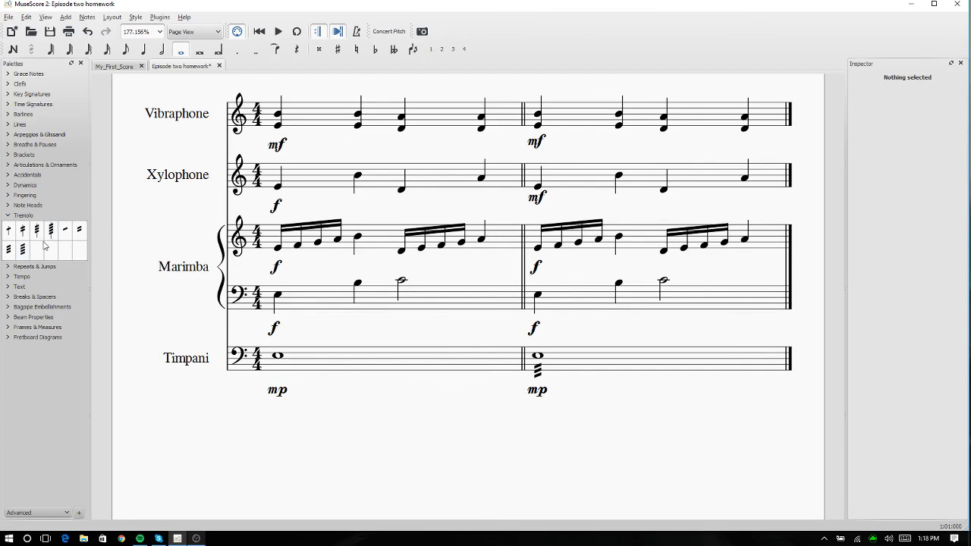
- Add the three-stroke tremolo to the Timpani whole note in measure 1
{"action": "left_click", "coordinate": [278, 355]}
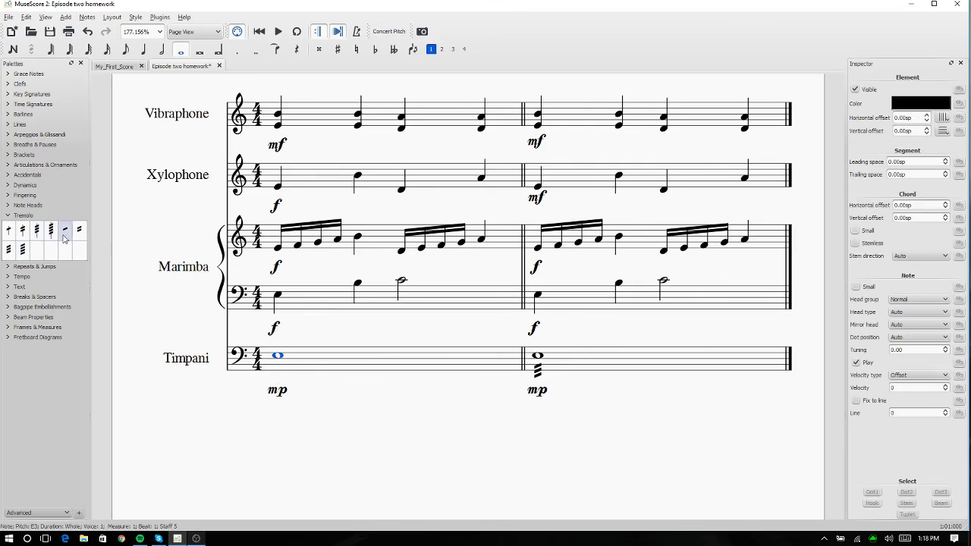
{"action": "left_click", "coordinate": [65, 230]}
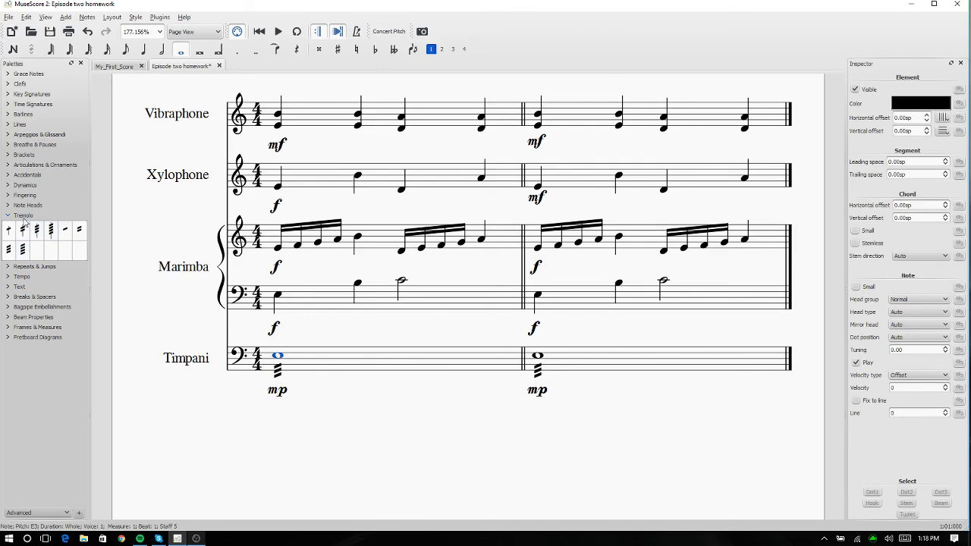
{"action": "left_click", "coordinate": [23, 216]}
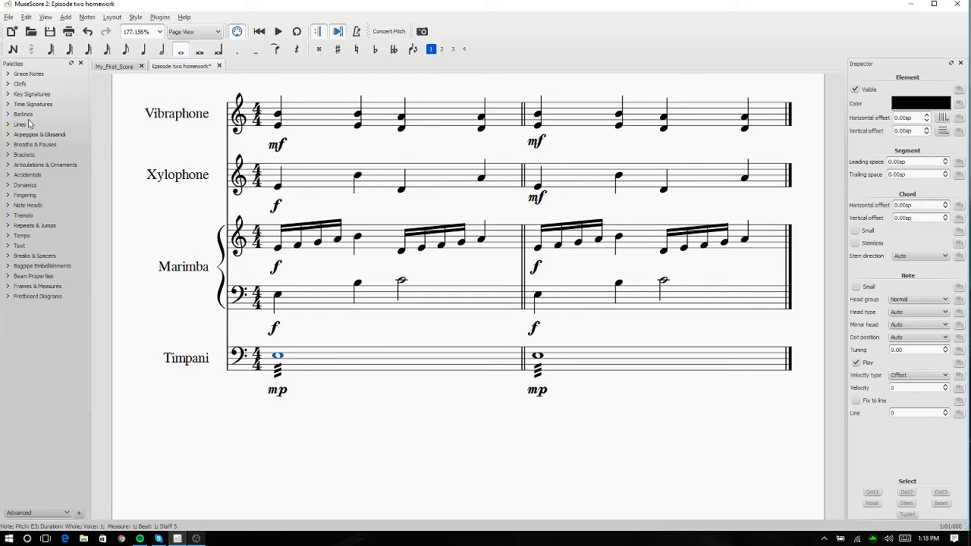
- Select the first Marimba note and expand the grace note palette
{"action": "left_click", "coordinate": [277, 247]}
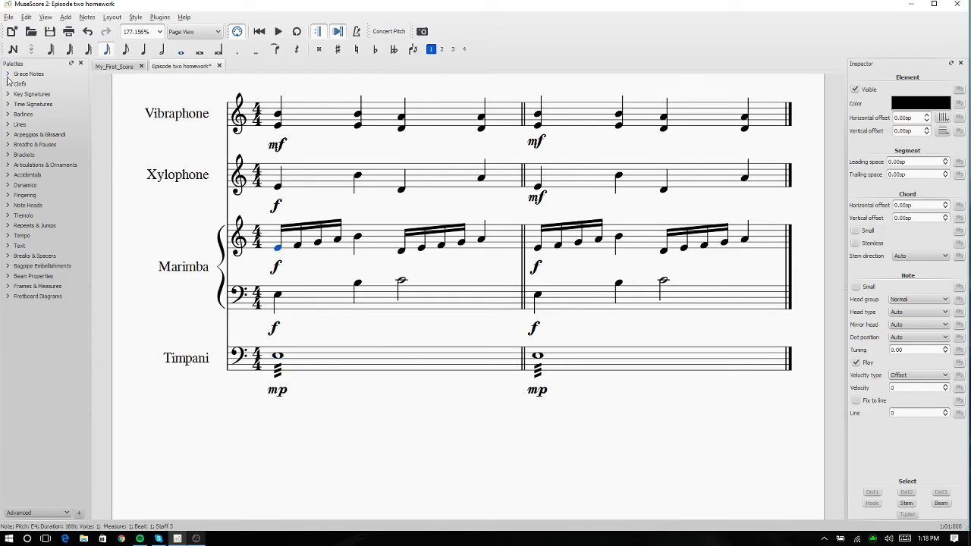
{"action": "left_click", "coordinate": [29, 74]}
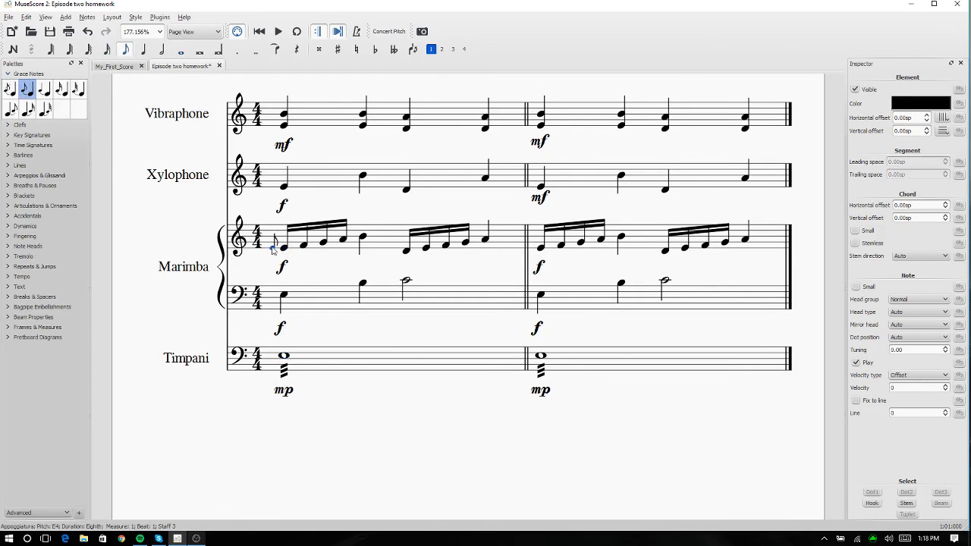
{"action": "left_click", "coordinate": [273, 247]}
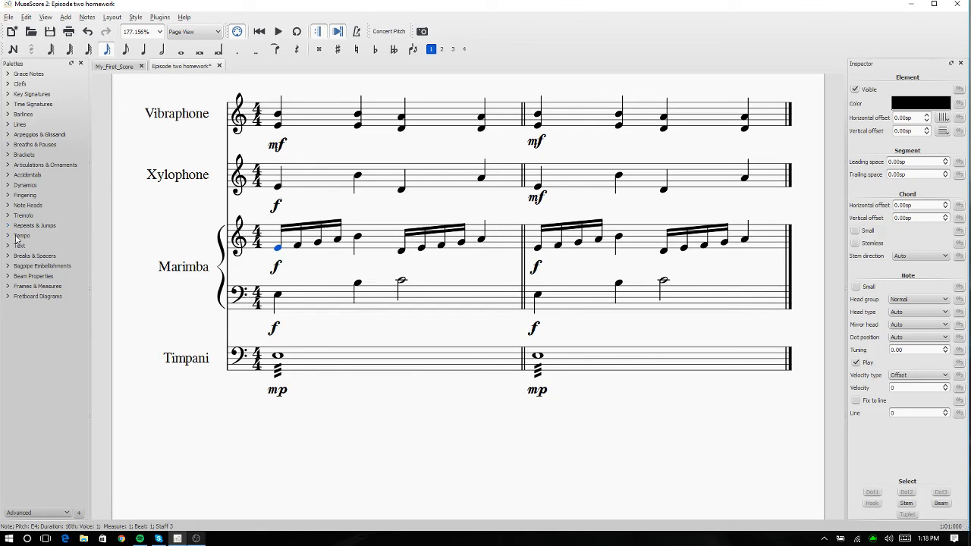
{"action": "left_click", "coordinate": [278, 355]}
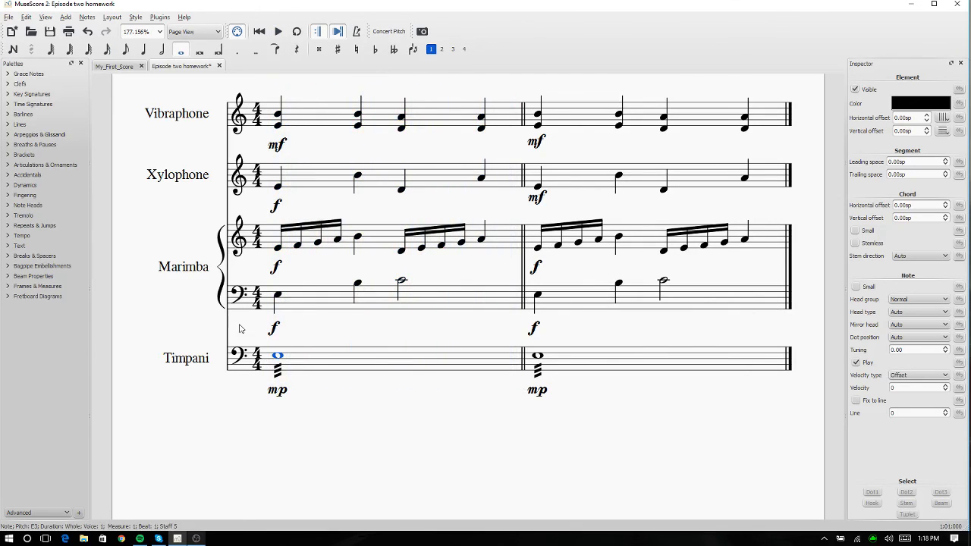
{"action": "mouse_move", "coordinate": [363, 412]}
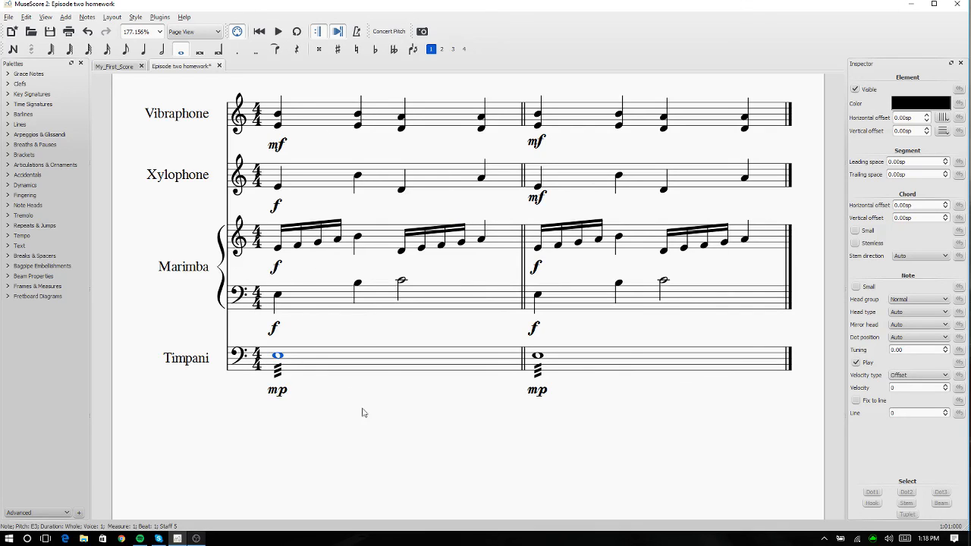
{"action": "mouse_move", "coordinate": [277, 364]}
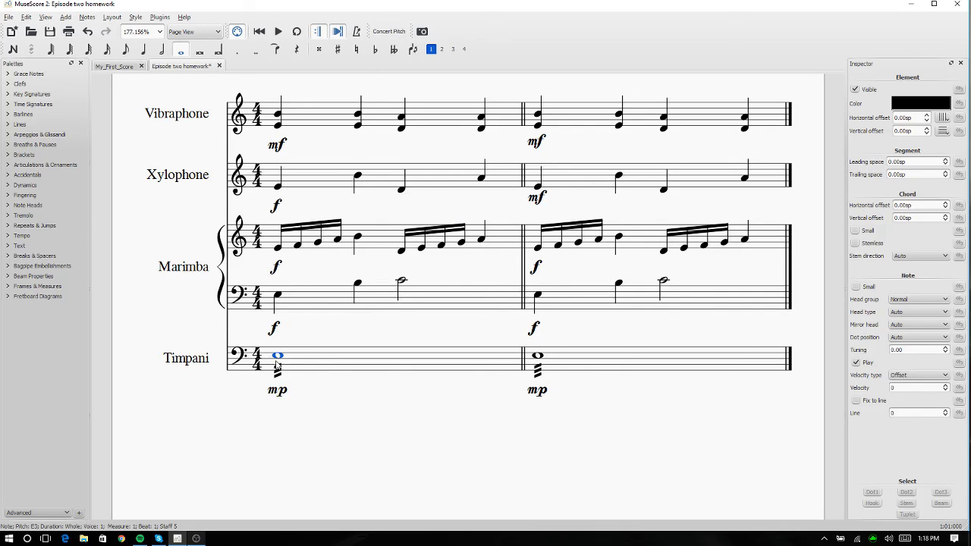
{"action": "mouse_move", "coordinate": [280, 403]}
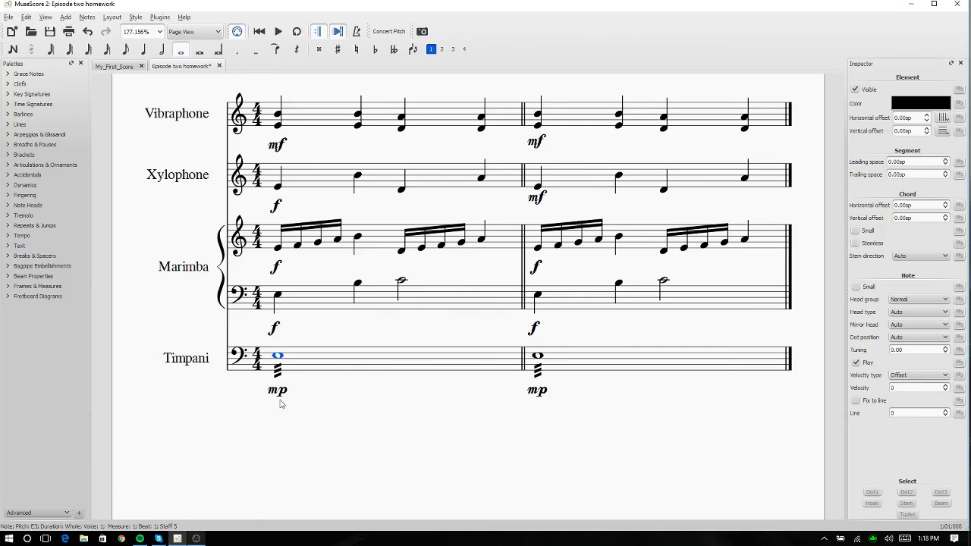
{"action": "mouse_move", "coordinate": [373, 315]}
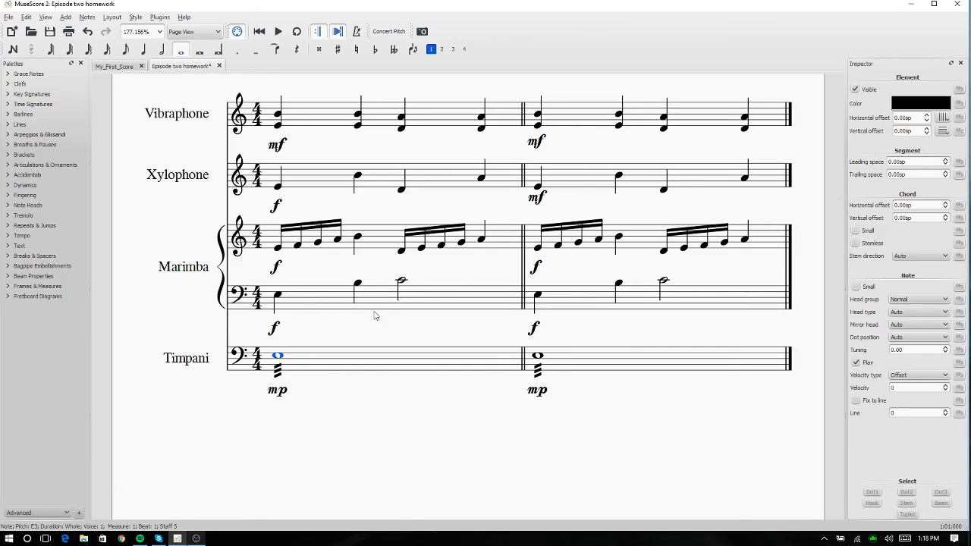